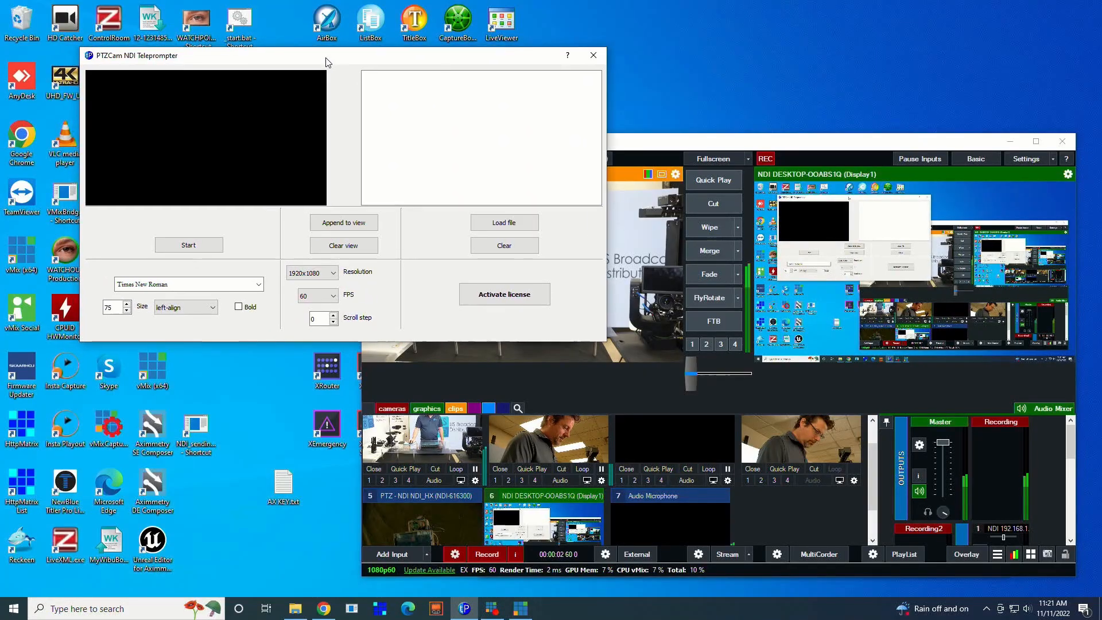
# - Load the script file, append it to the prompter view, and start scrolling at step 3
pyautogui.click(503, 223)
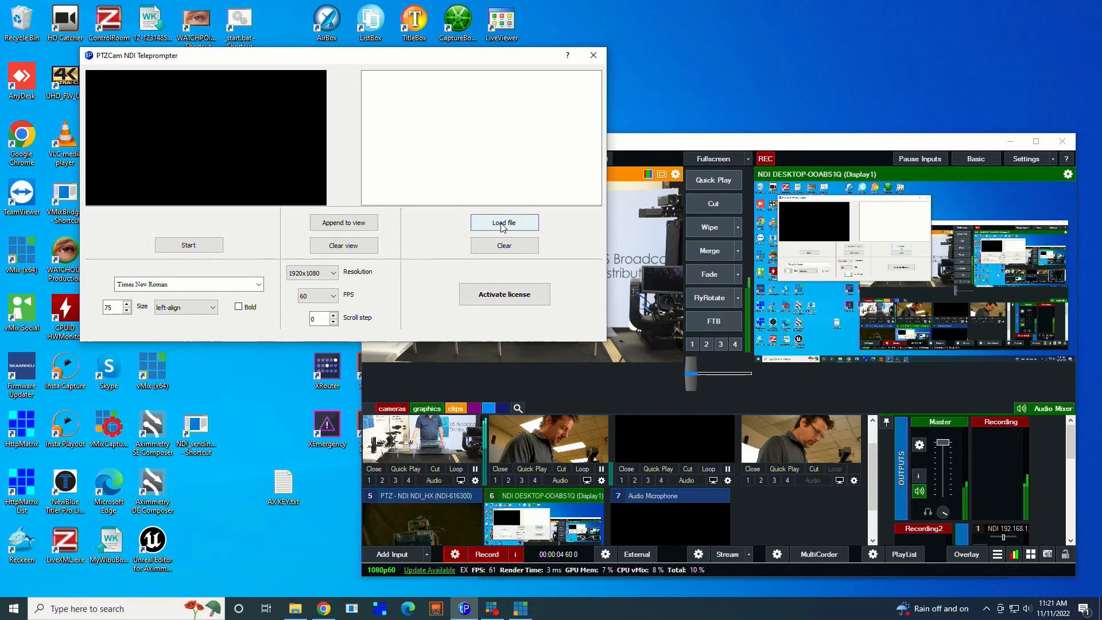
pyautogui.click(504, 222)
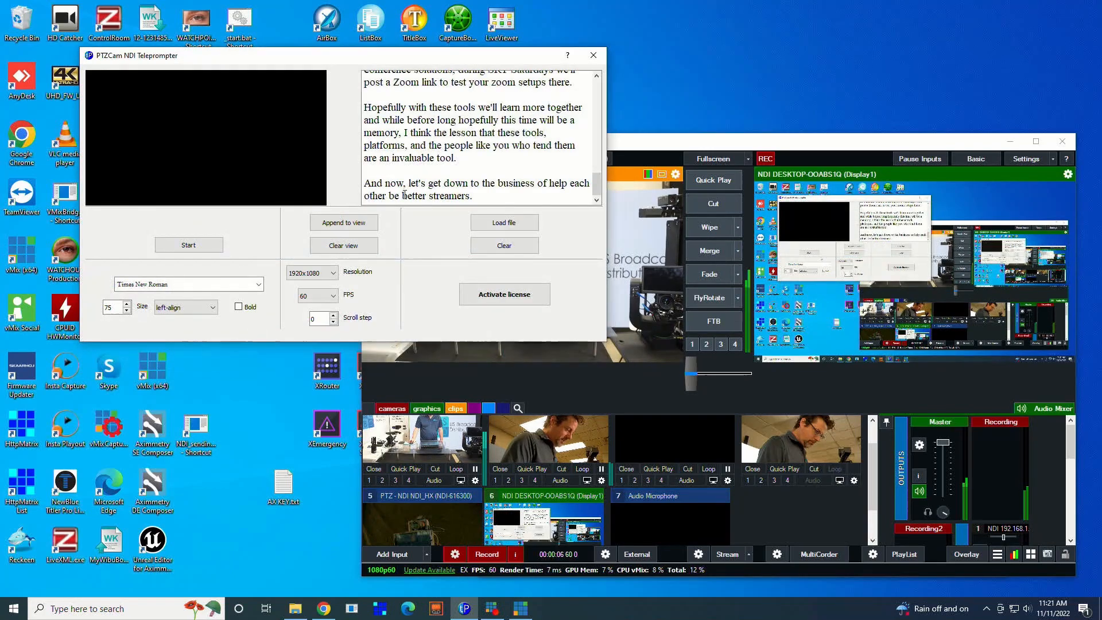
pyautogui.click(343, 222)
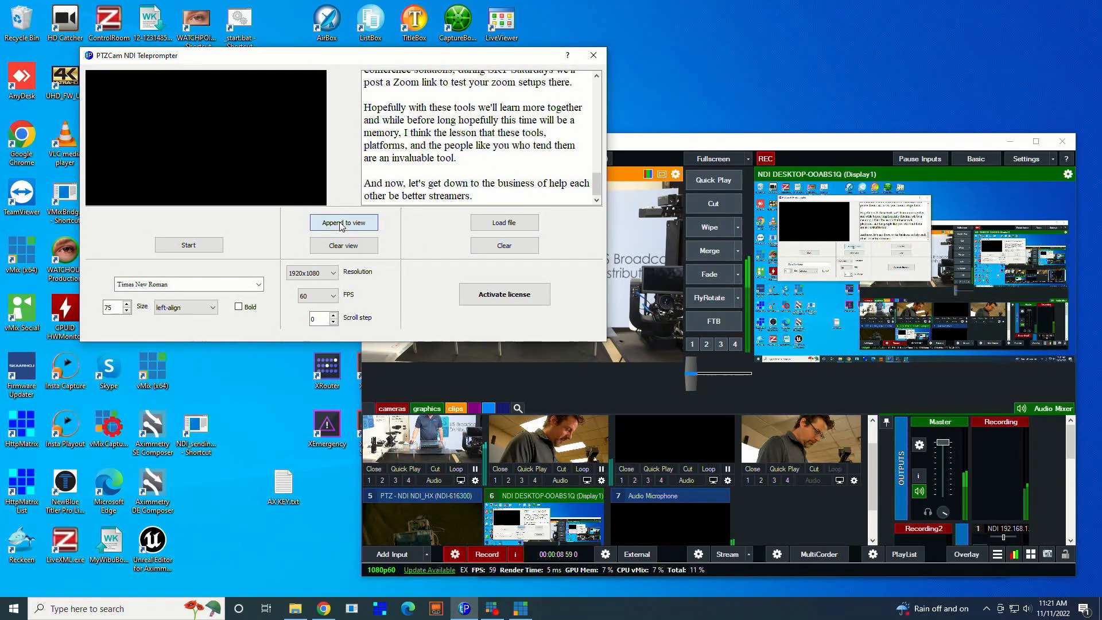
pyautogui.click(189, 245)
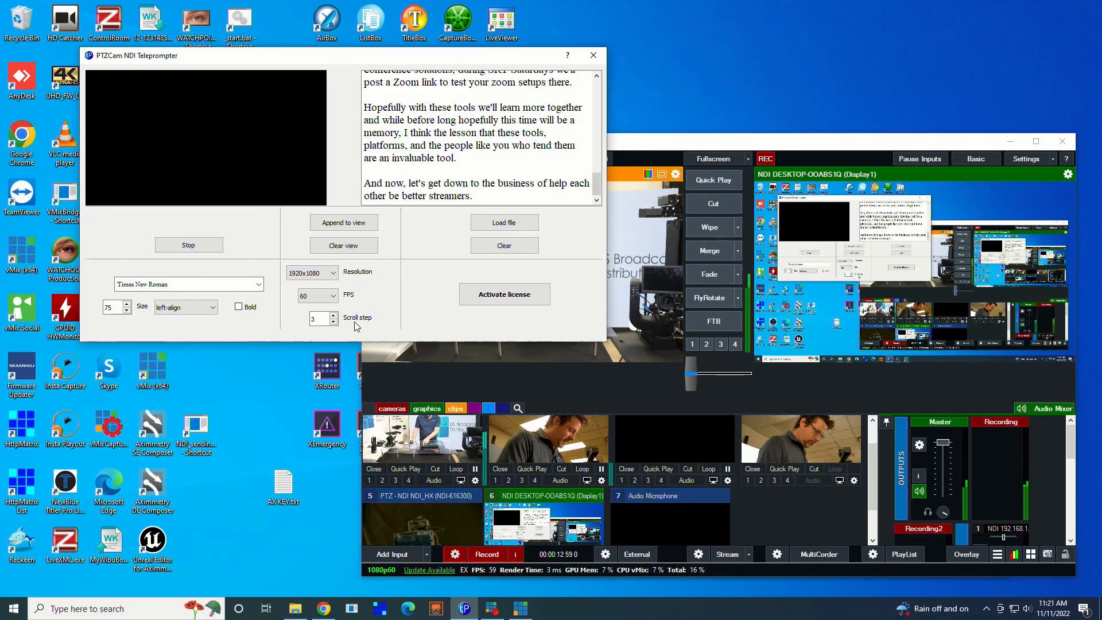
# - Nudge the Scroll step spinner up and down while running, settling the speed at 12
pyautogui.click(332, 315)
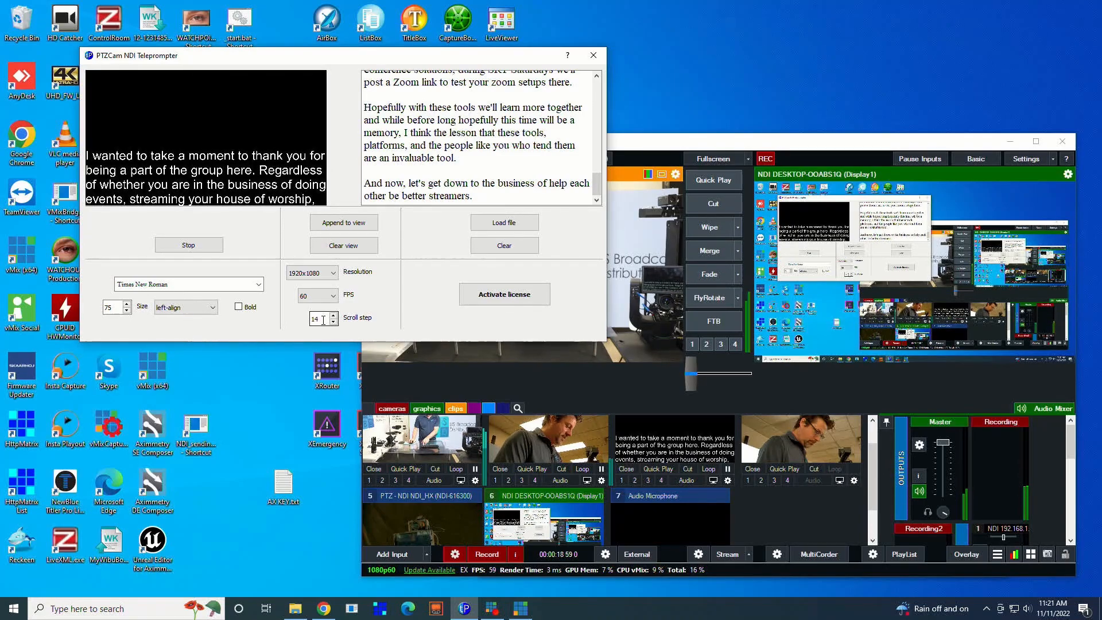
pyautogui.click(333, 322)
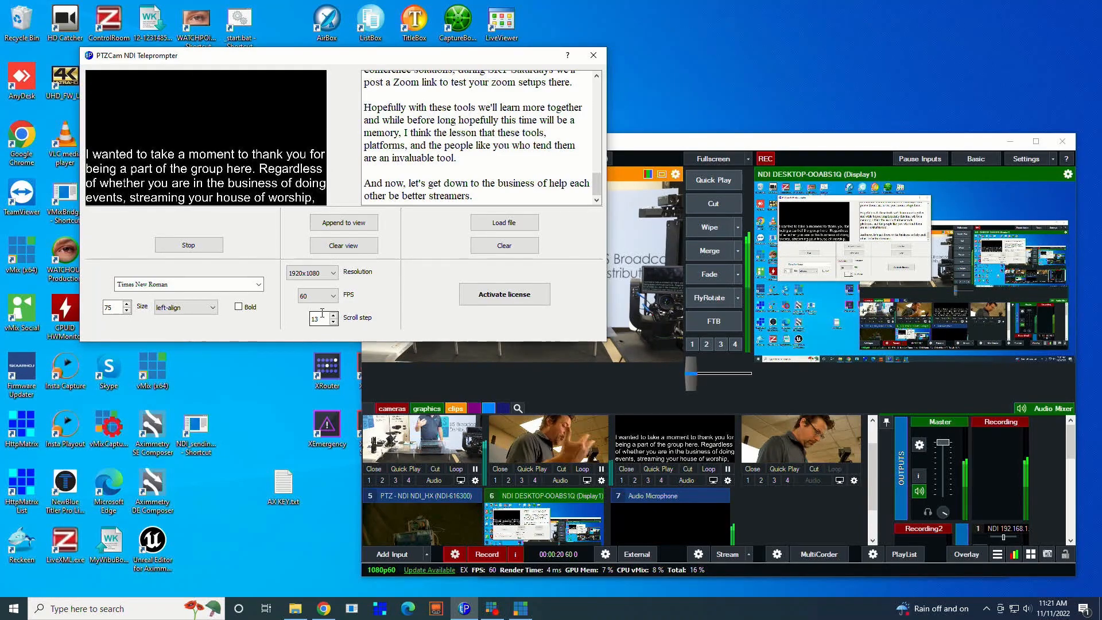
pyautogui.click(333, 315)
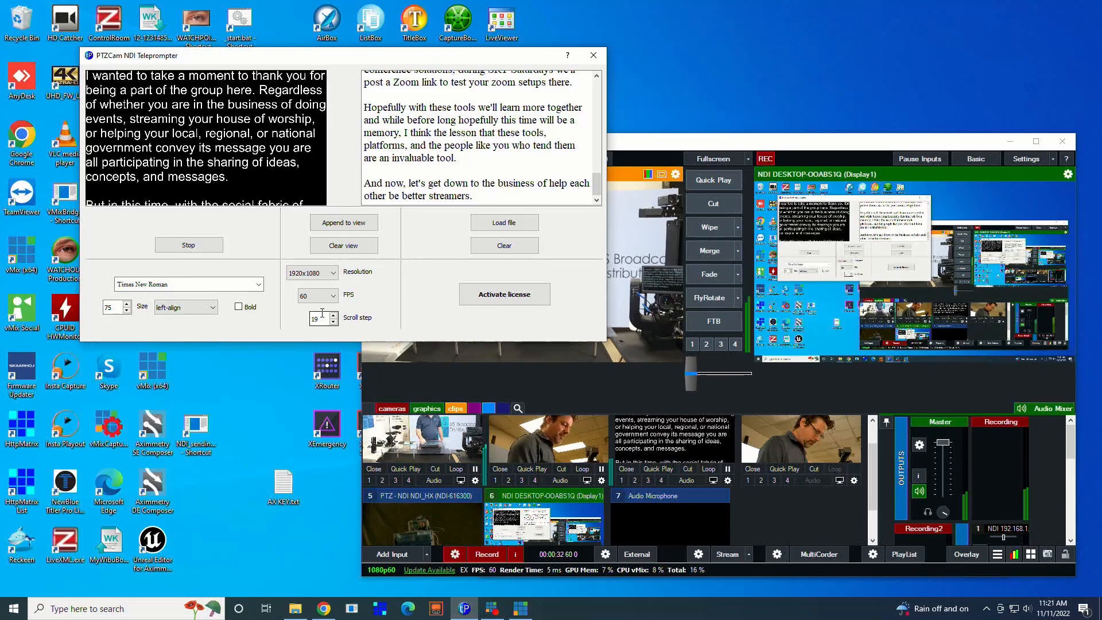
pyautogui.click(332, 322)
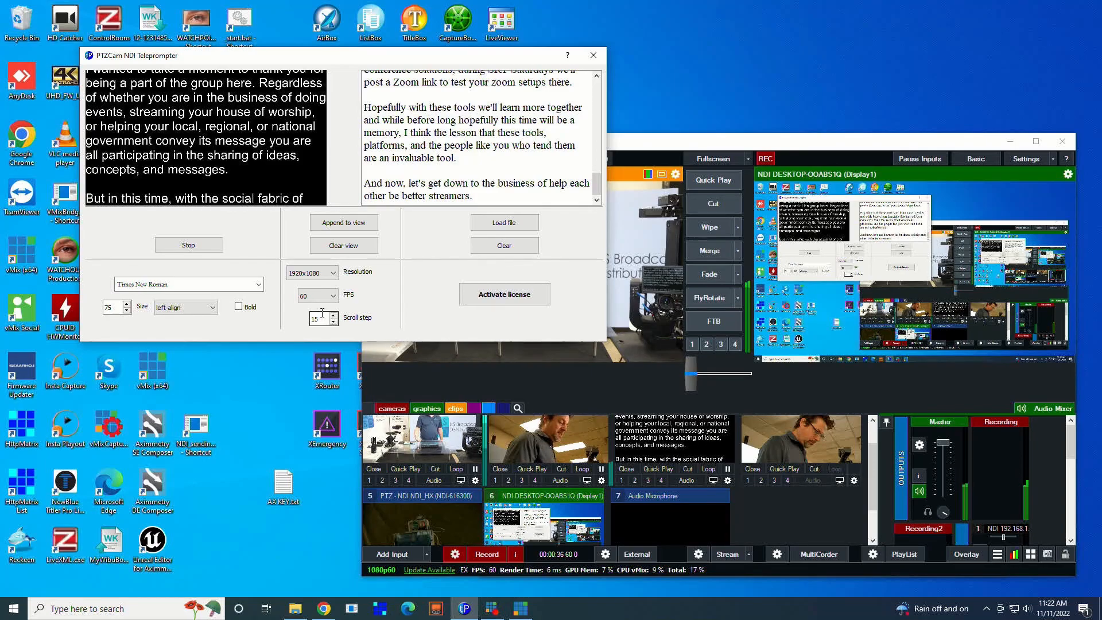
pyautogui.click(332, 321)
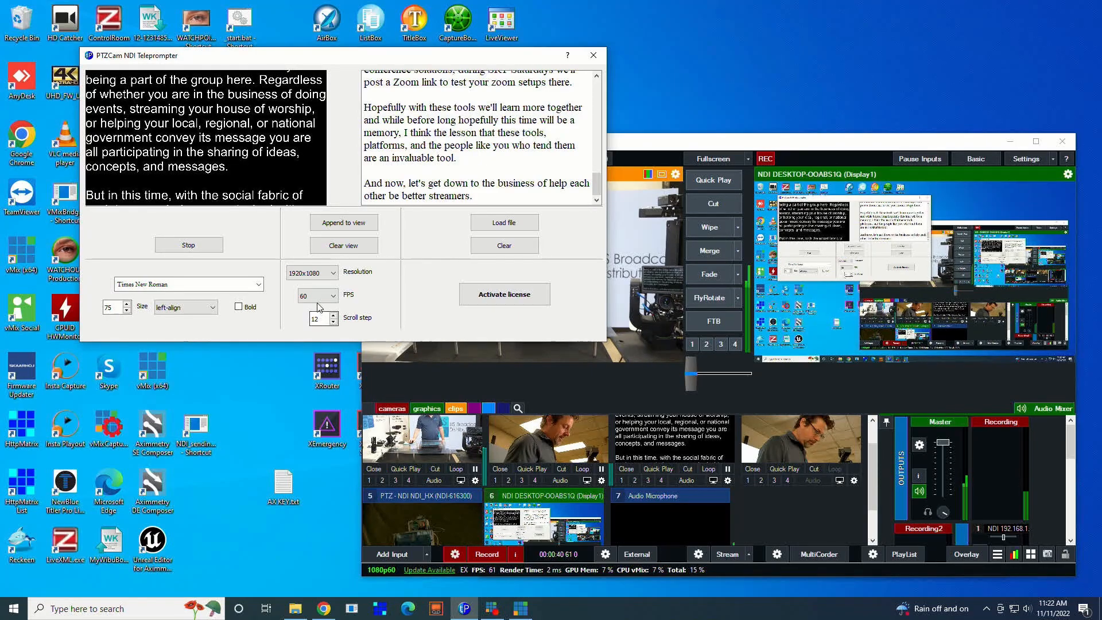
pyautogui.click(335, 272)
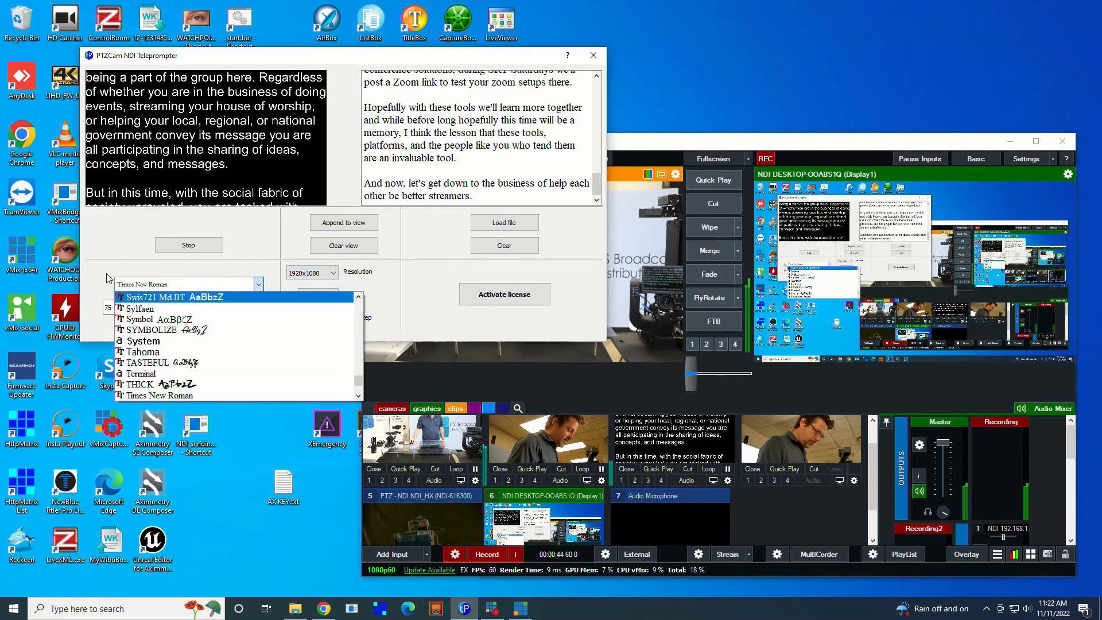
pyautogui.click(188, 284)
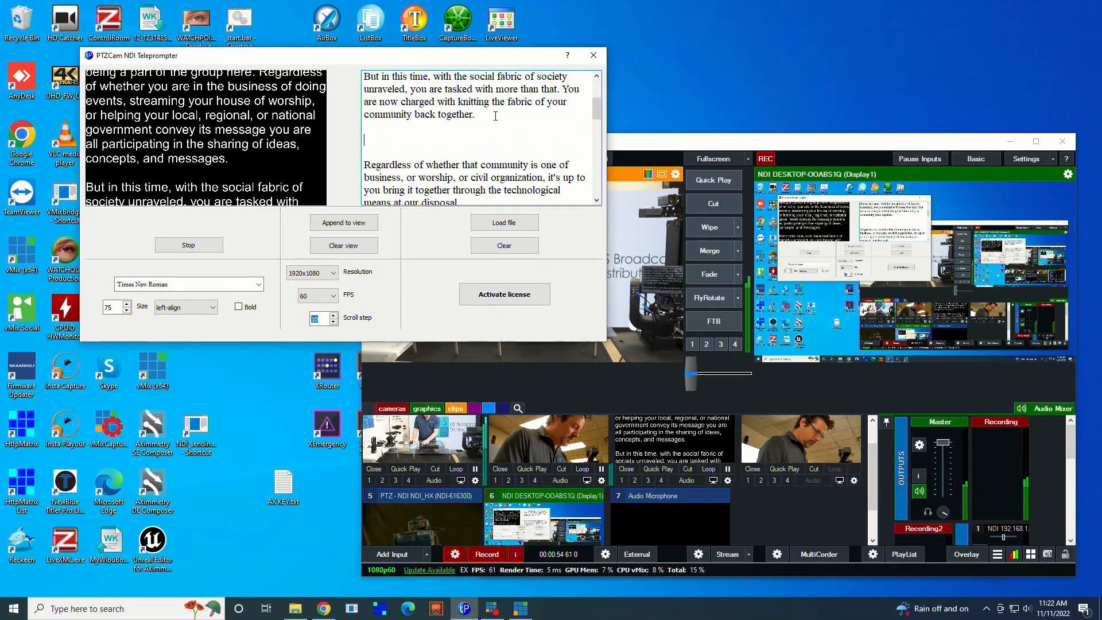
pyautogui.write('[http://127.0.0.1:8088/API/?Function=Fade&Duration=1000] **fade**')
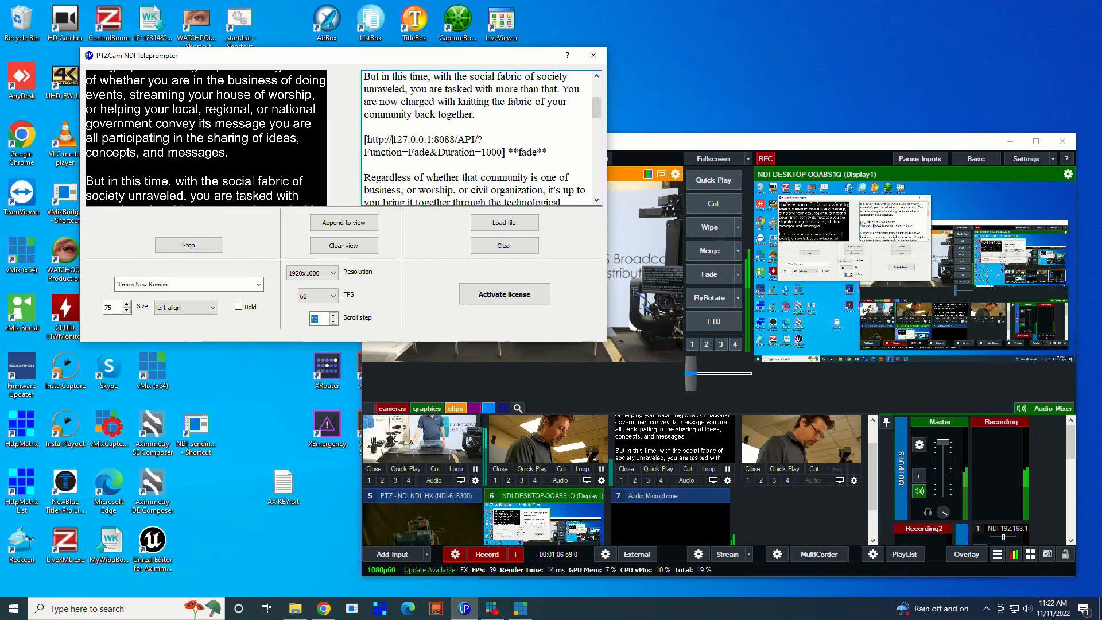
pyautogui.doubleClick(411, 140)
pyautogui.write('cut to')
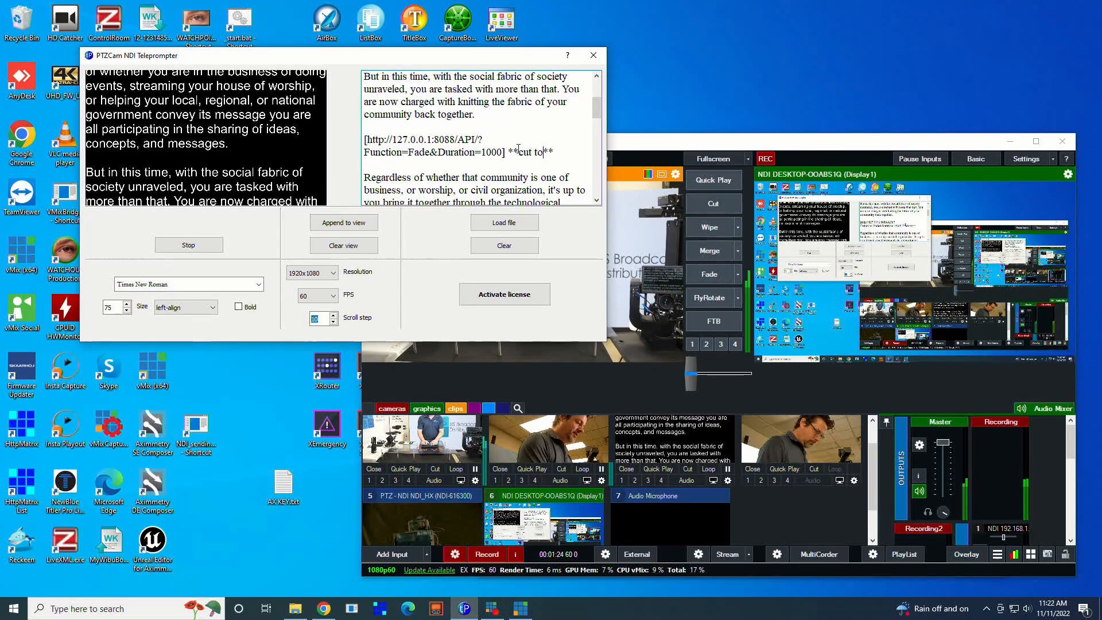
pyautogui.write('cam2')
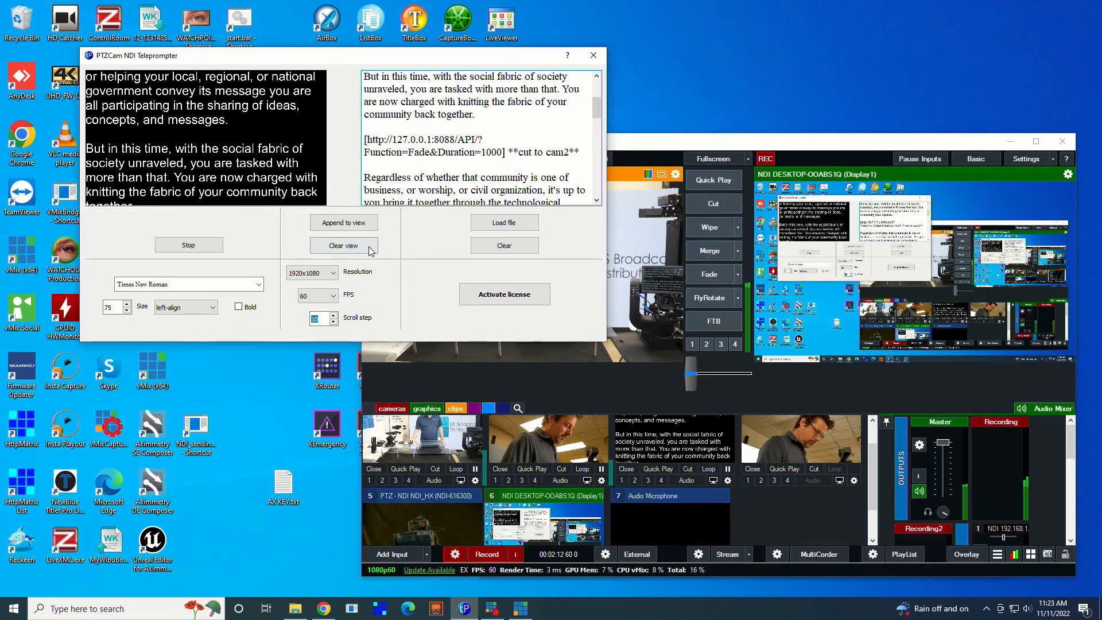
# - Clear the prompter output and re-send the edited script from the start
pyautogui.click(343, 244)
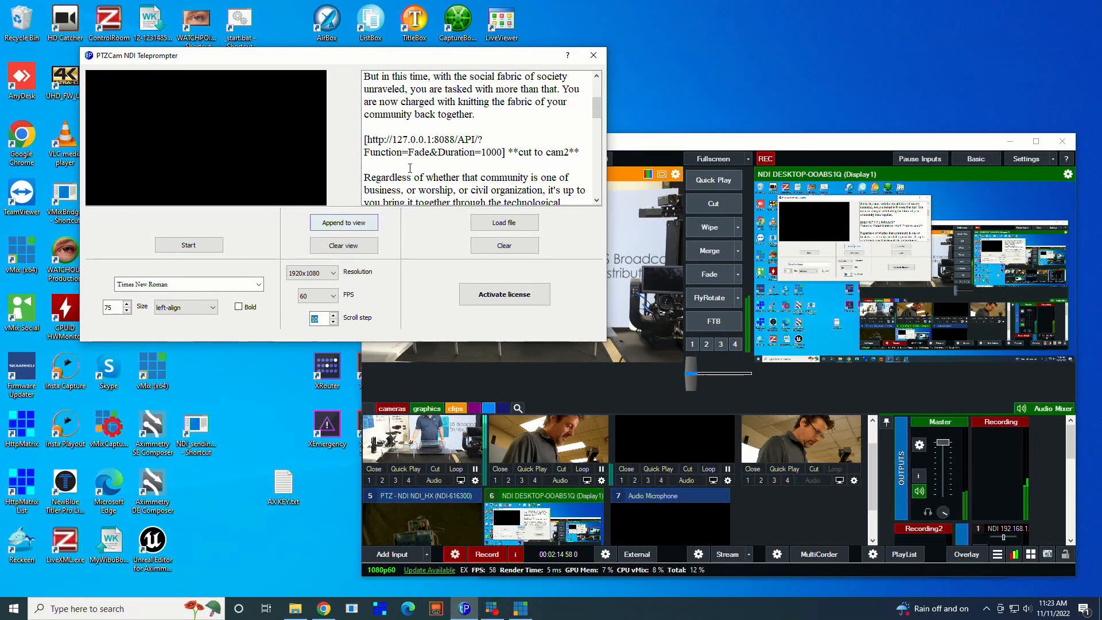
pyautogui.click(188, 245)
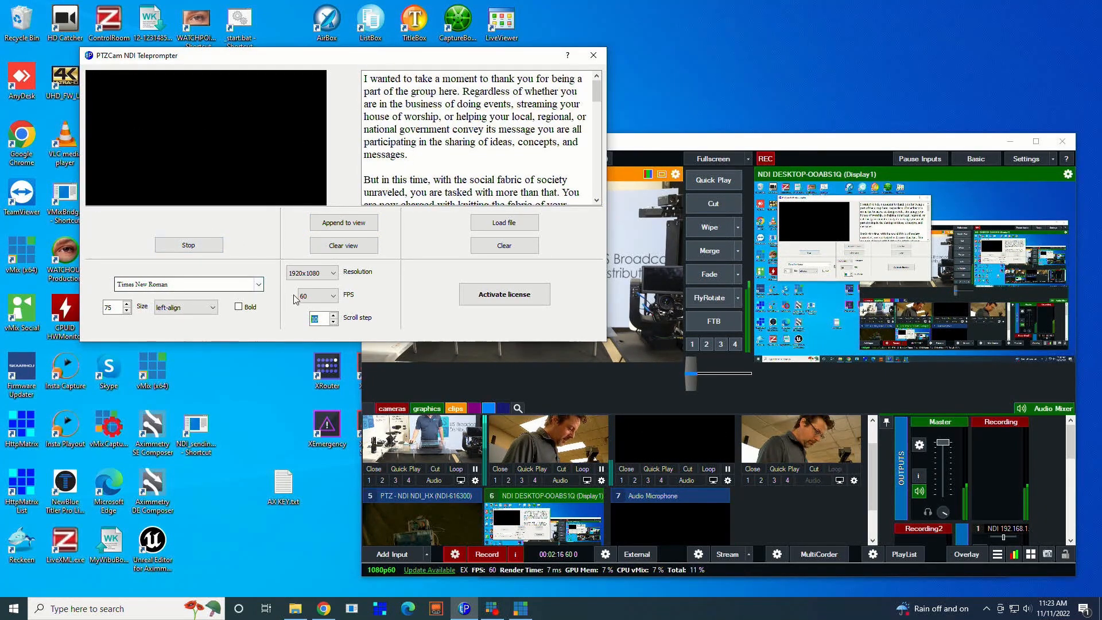